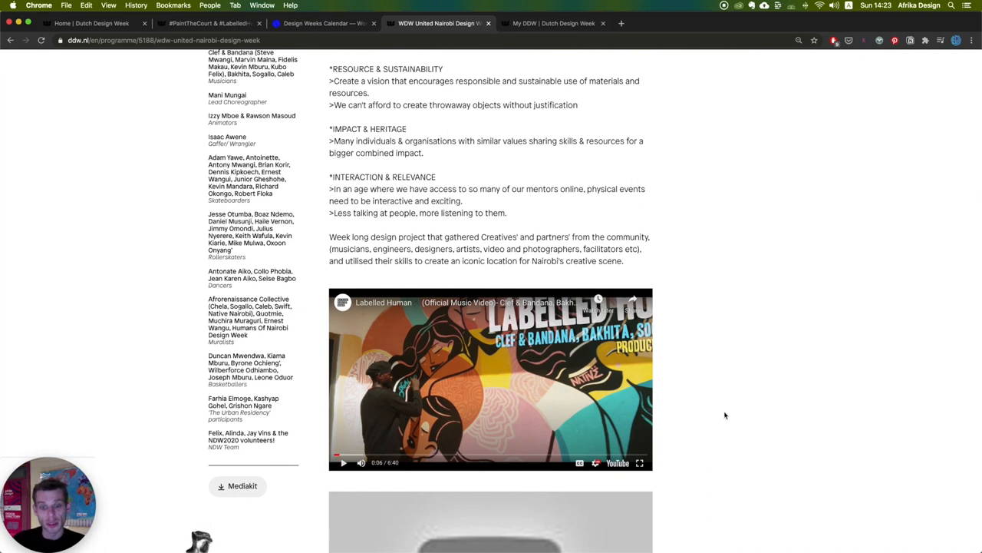
- Close the Basketball Hoops exhibit overlay to return to the mural with the skateboarder
{"action": "scroll", "scroll_direction": "down", "scroll_amount": 3}
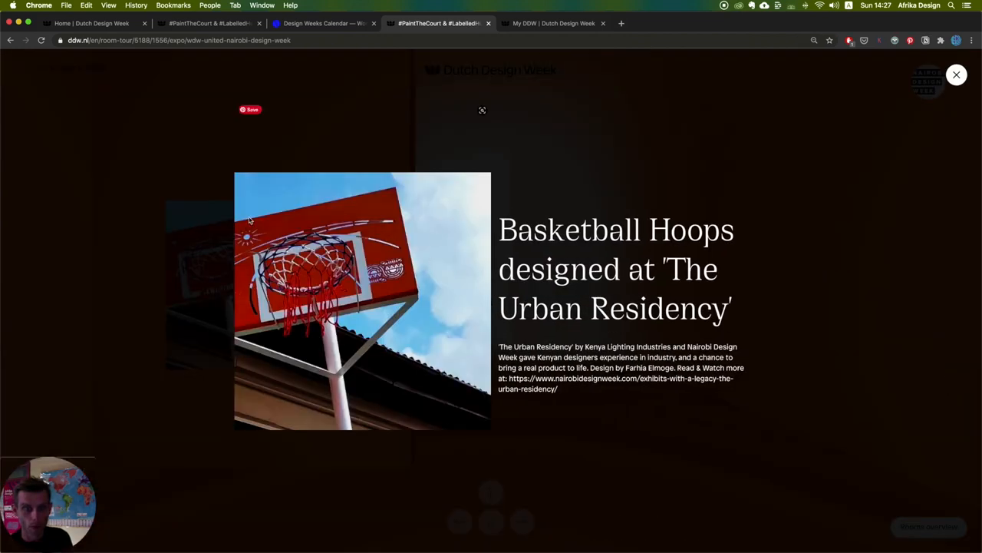
{"action": "left_click", "coordinate": [955, 74]}
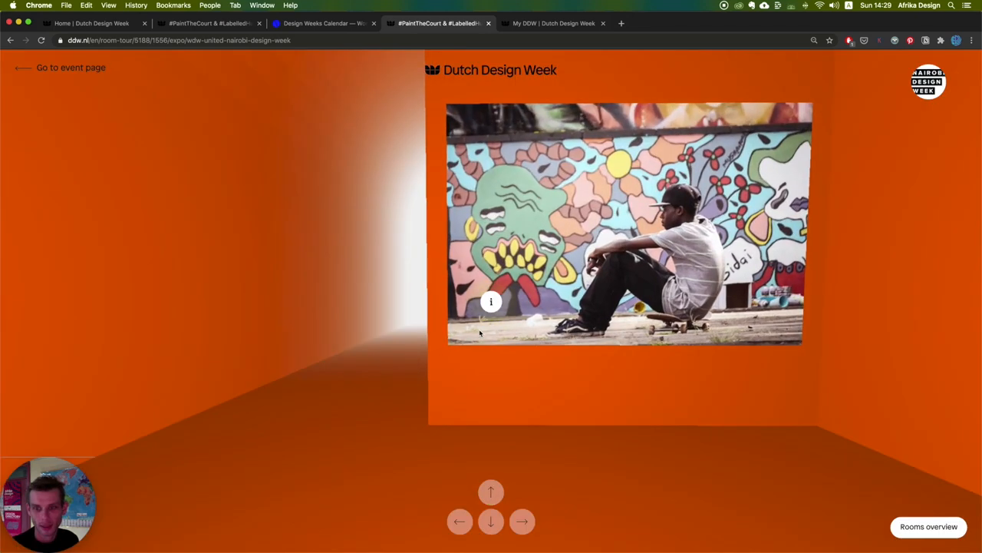
- Walk forward along the orange corridor to face the Festival Partners logo board
{"action": "left_click", "coordinate": [491, 492]}
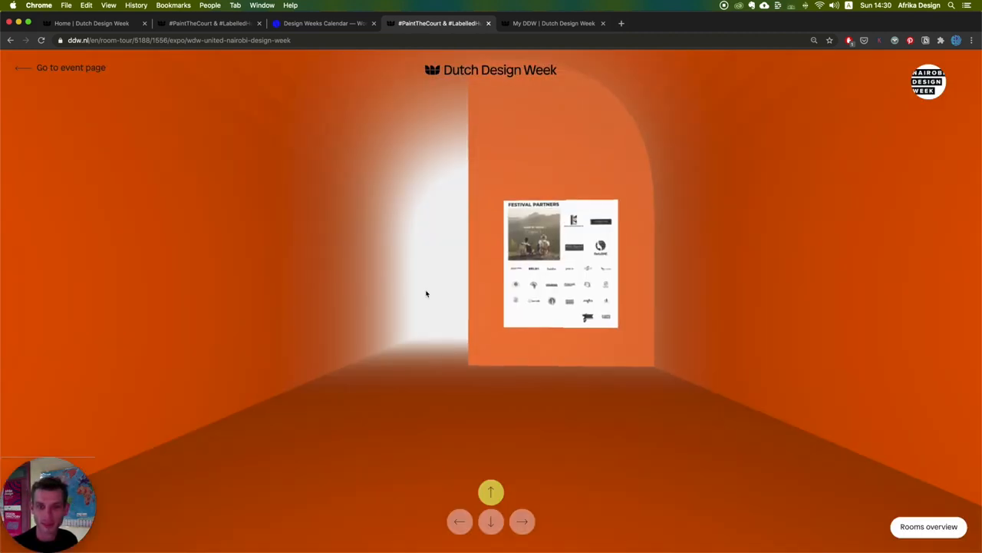